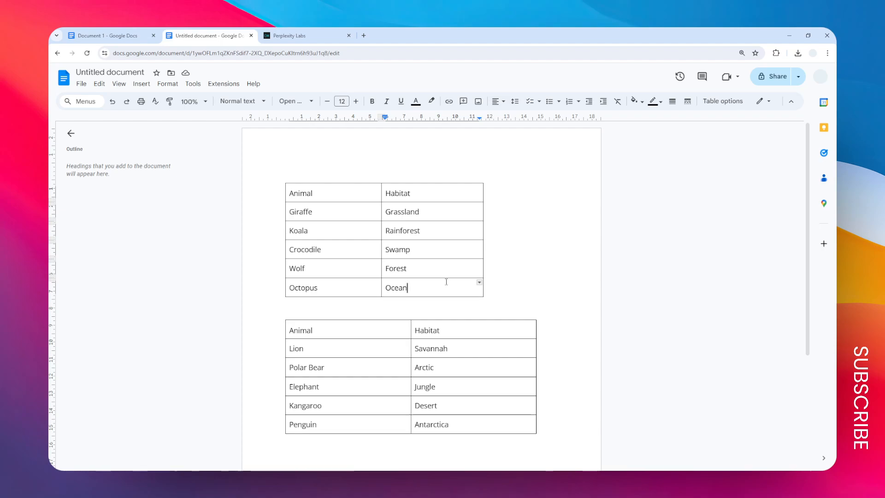
mouse_move(429, 287)
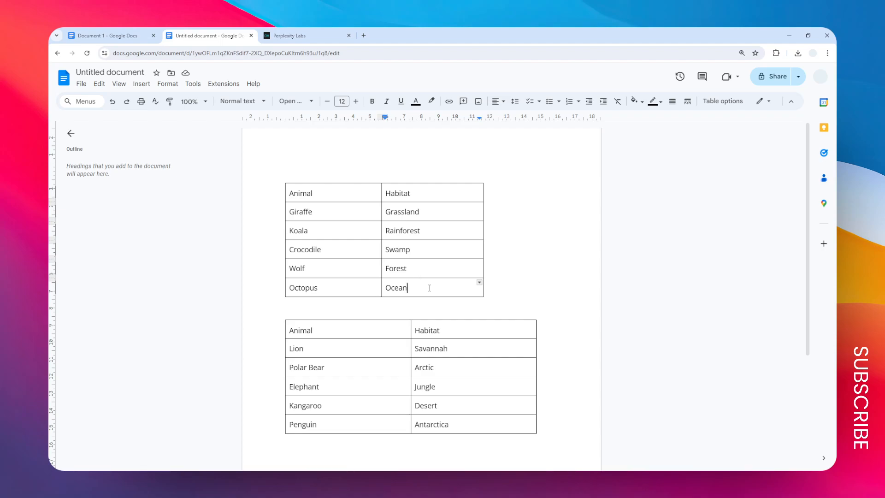
mouse_move(430, 266)
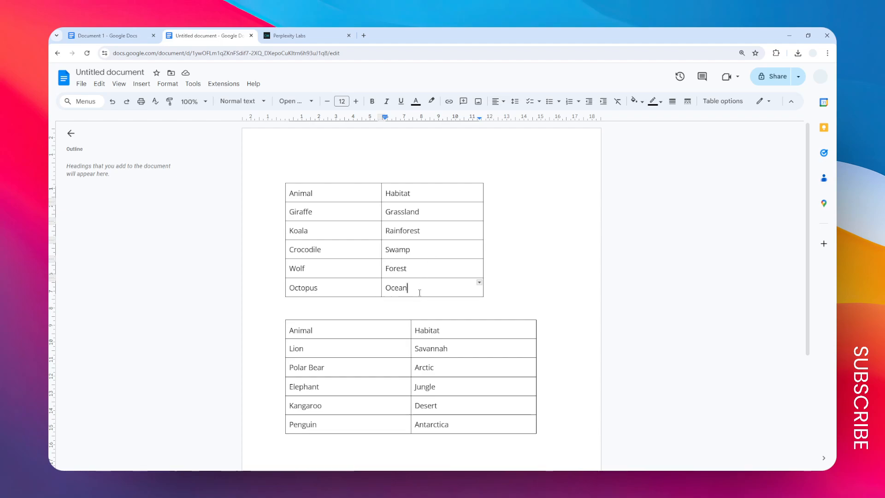
- Select the first Animal/Habitat table's cells and apply centre alignment to their text
left_click_drag(395, 268, 395, 287)
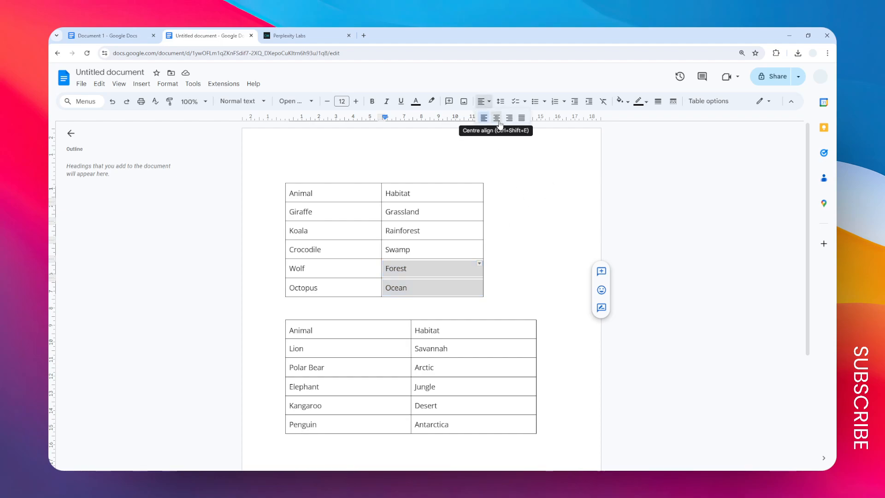
left_click(495, 117)
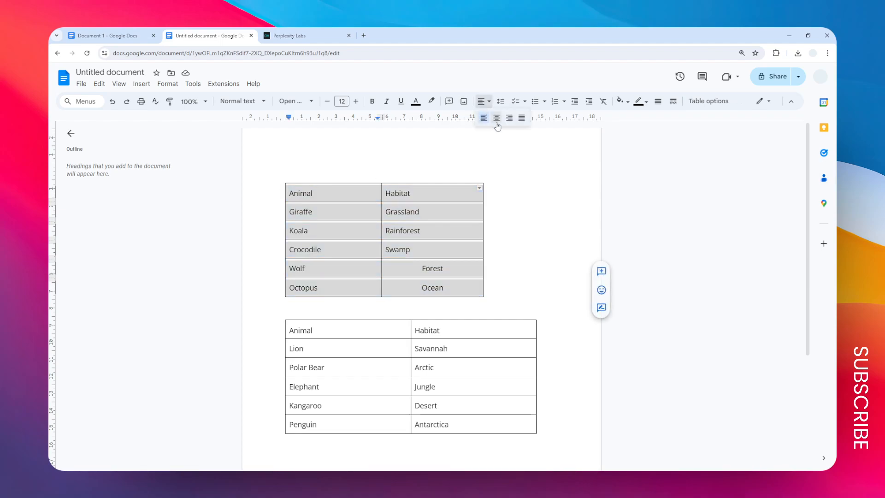
left_click(495, 118)
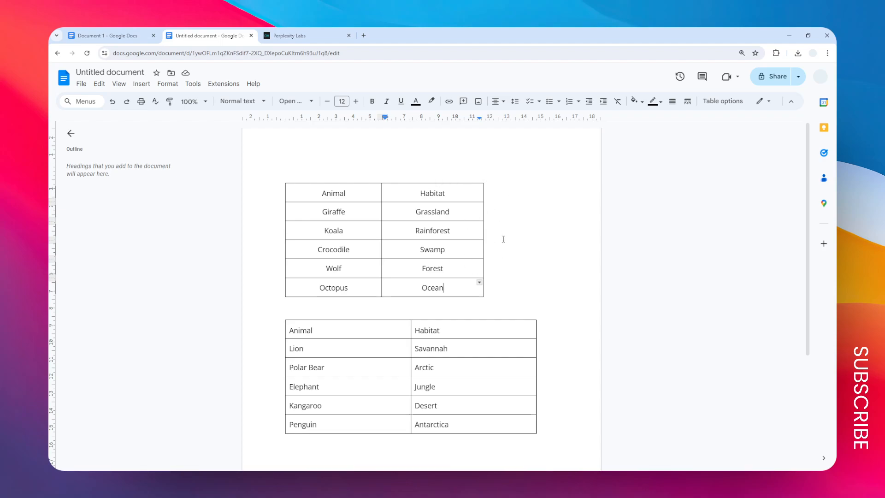
mouse_move(418, 249)
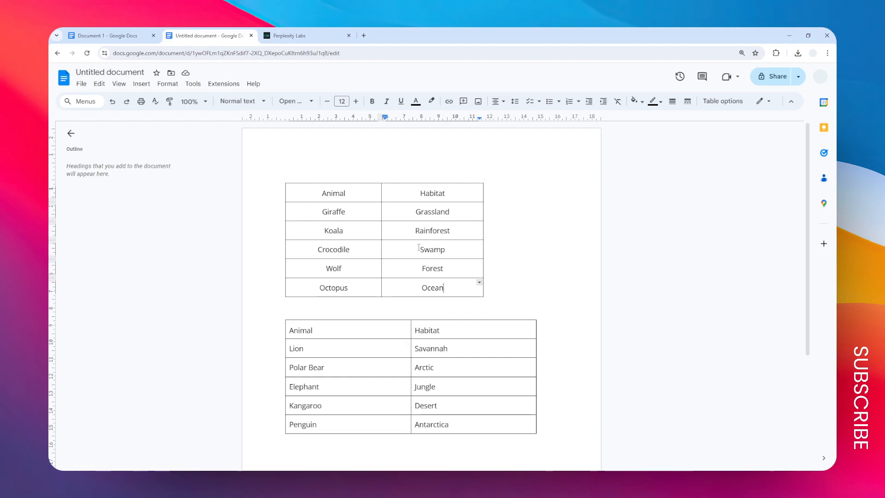
mouse_move(493, 294)
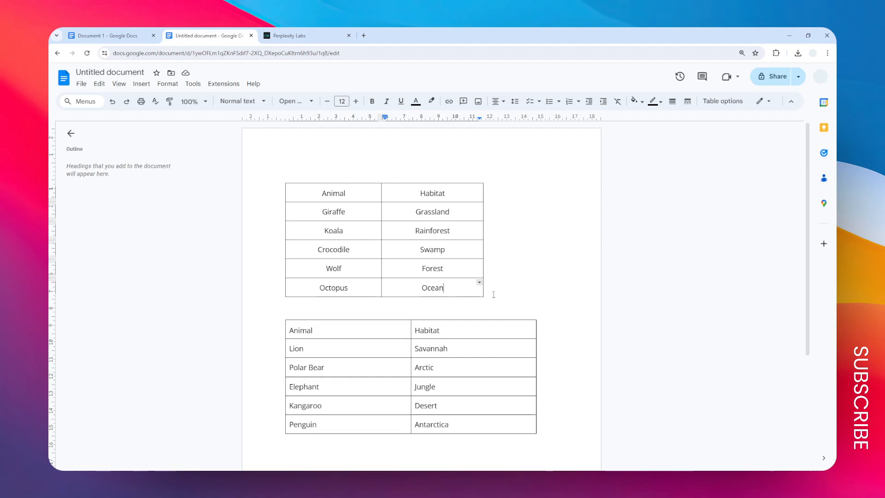
mouse_move(458, 286)
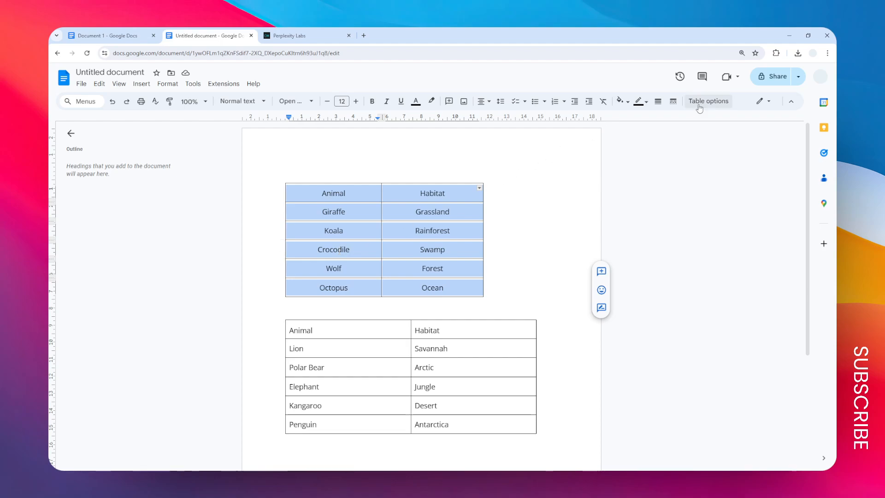
- Set the first table's alignment to Centre in Table options, then deselect it
left_click(709, 100)
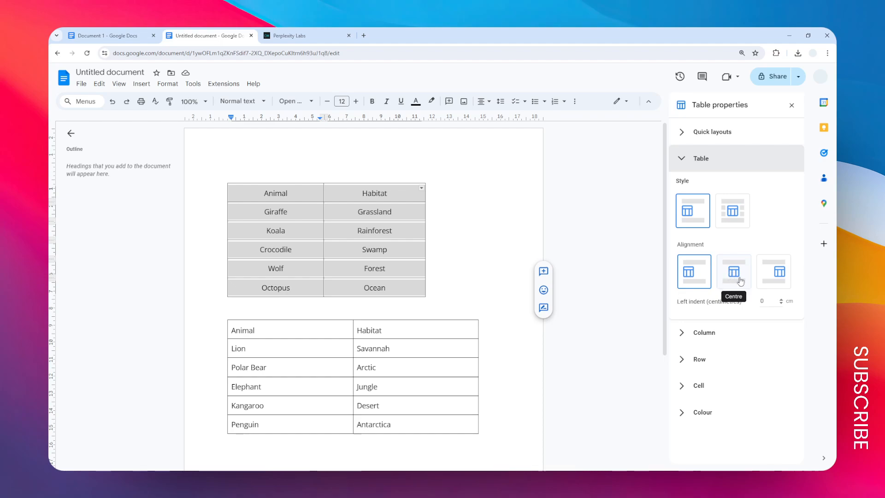
left_click(733, 272)
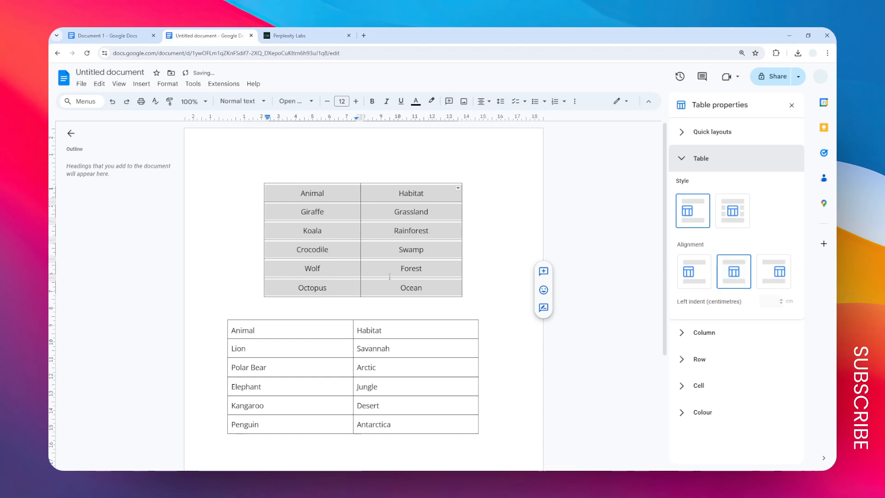
left_click(411, 287)
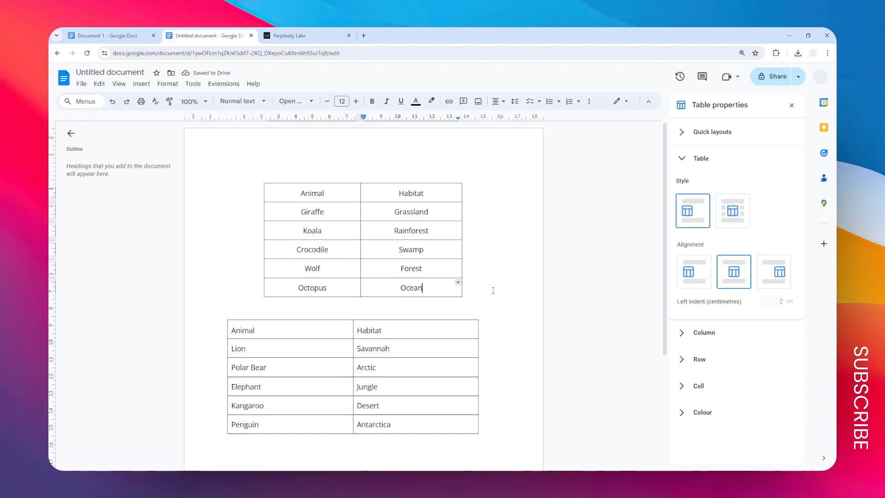